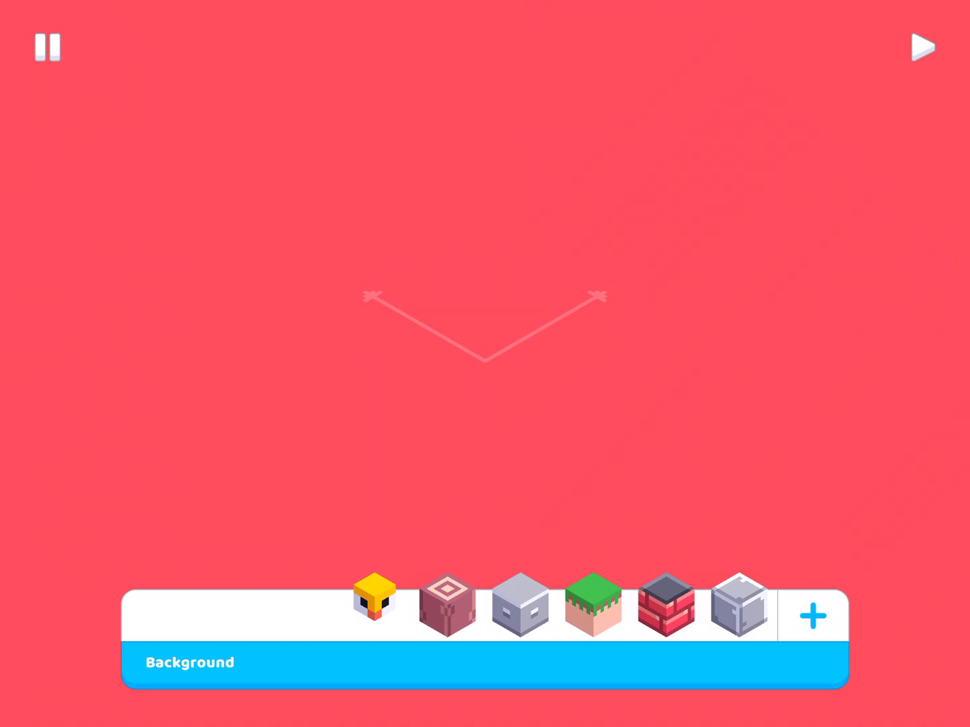
# - Gather number, list and inspect script blocks from the inventory into the hotbar
pyautogui.click(809, 612)
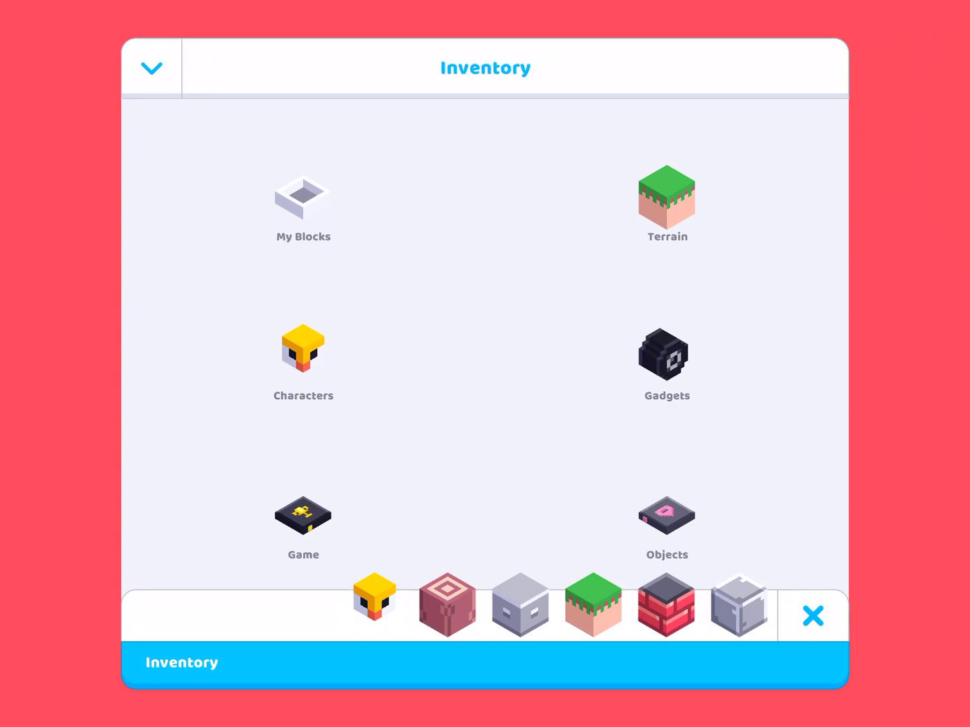
pyautogui.scroll(-3)
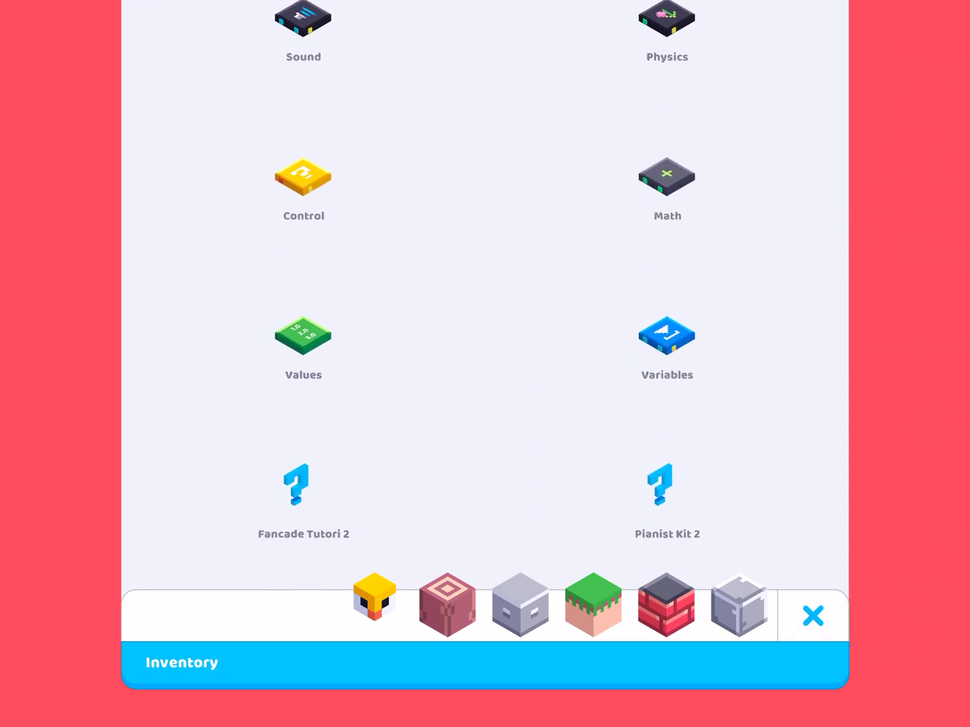
pyautogui.click(666, 342)
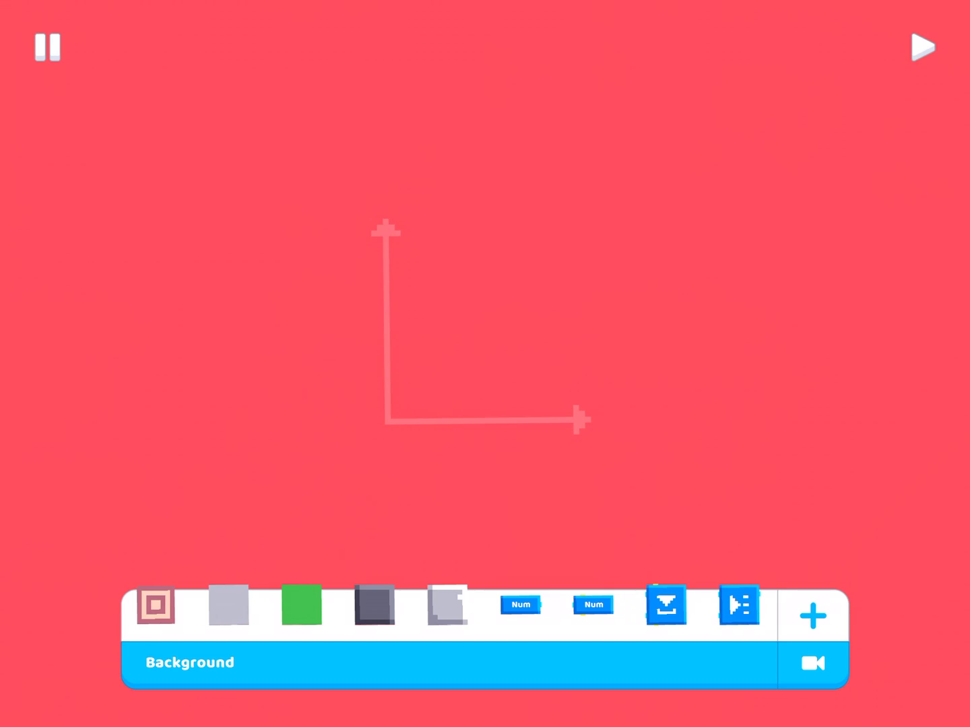
pyautogui.click(810, 614)
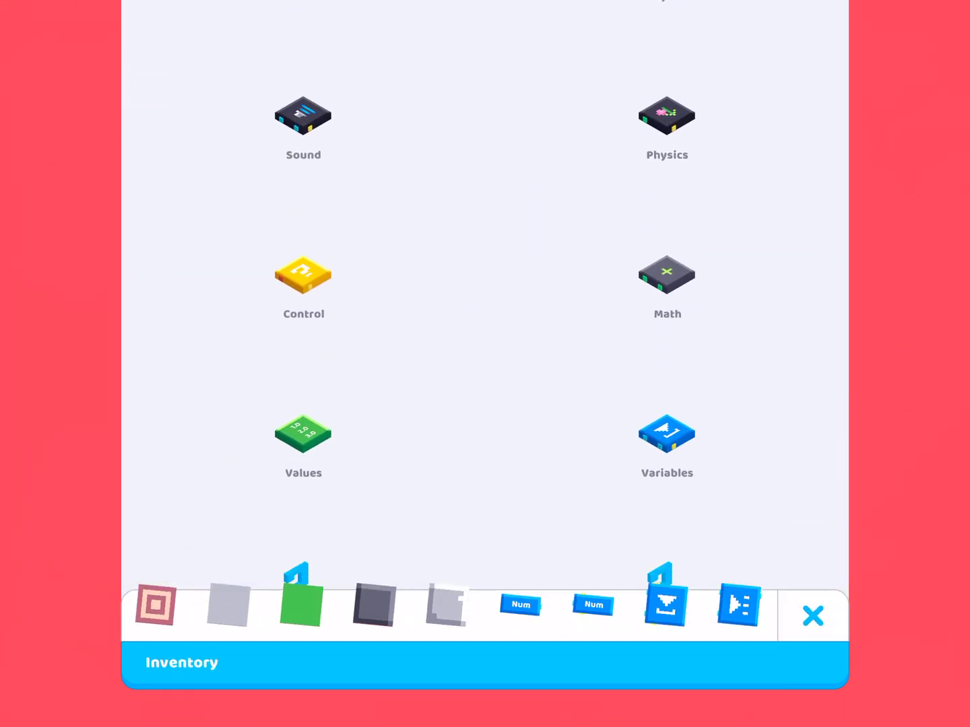
pyautogui.click(301, 439)
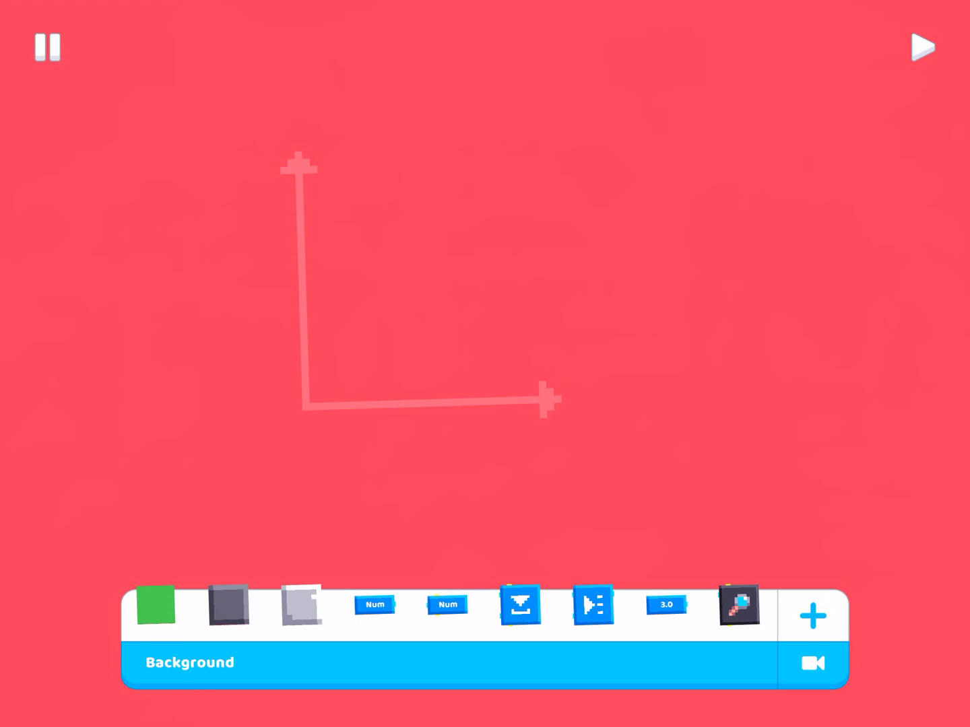
# - Place a list-element block and wire a number variable renamed 'List' into its List input
pyautogui.click(592, 606)
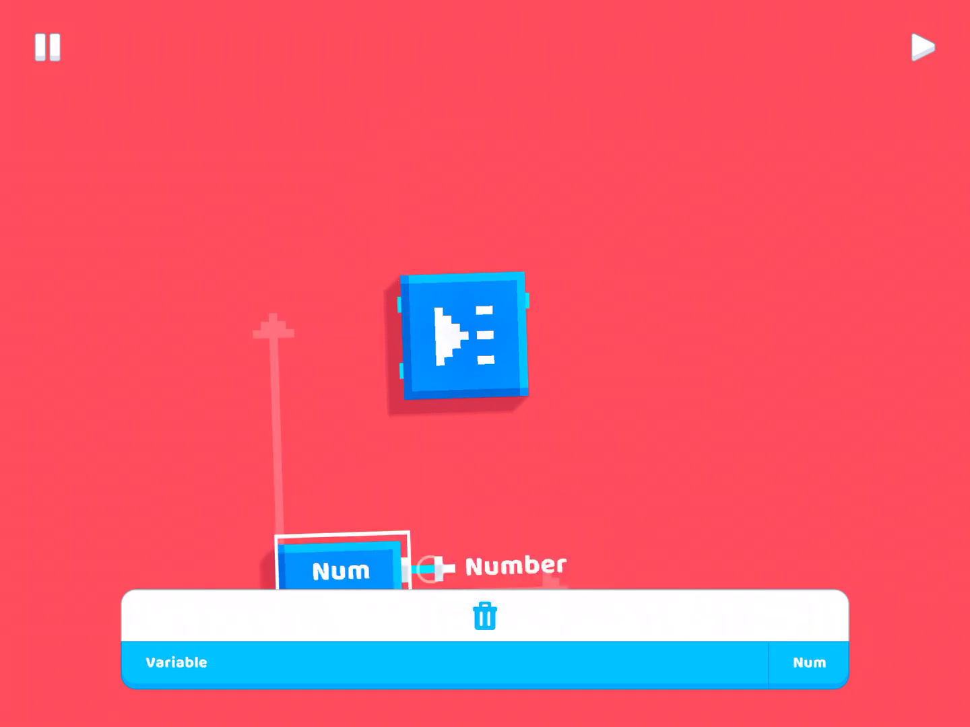
pyautogui.click(340, 571)
pyautogui.write('List')
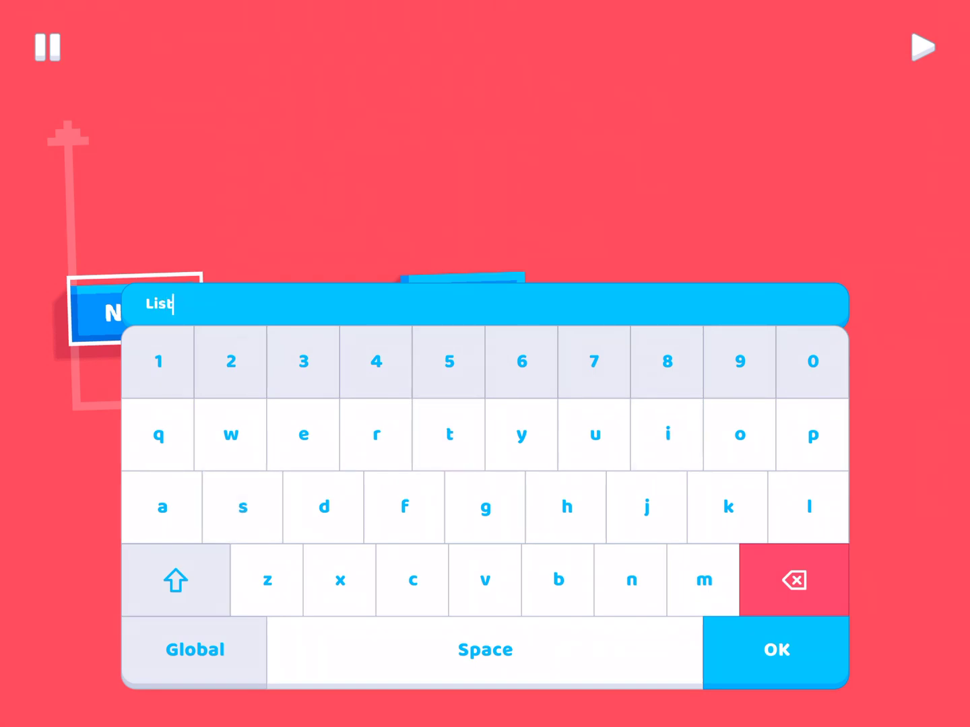
pyautogui.click(777, 649)
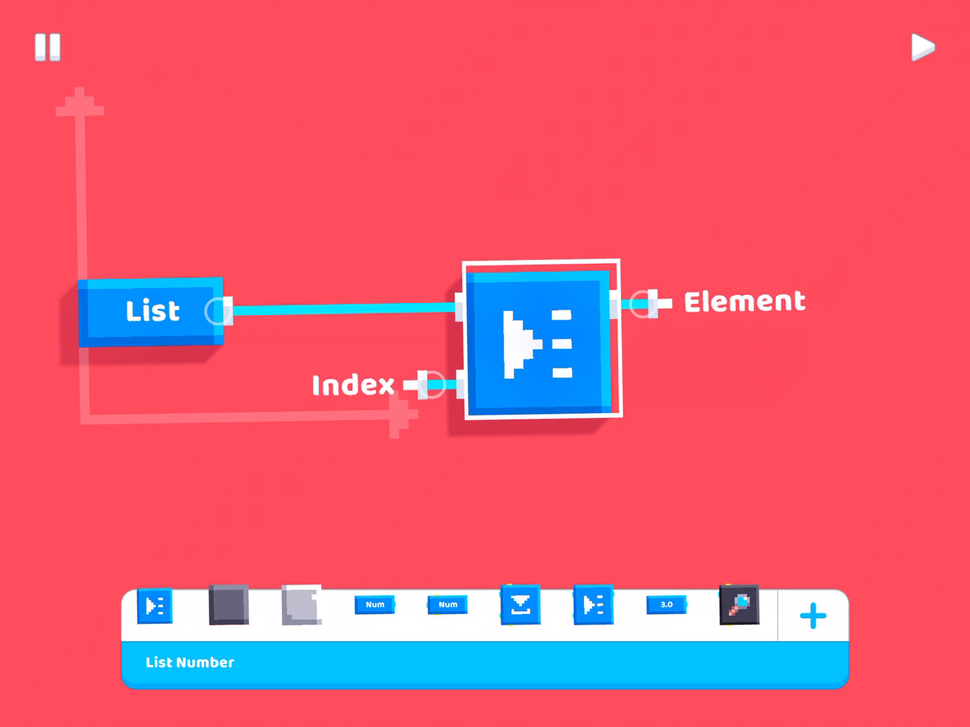
# - Set the index number to 1 and feed the element output into a set-variable block
pyautogui.click(434, 385)
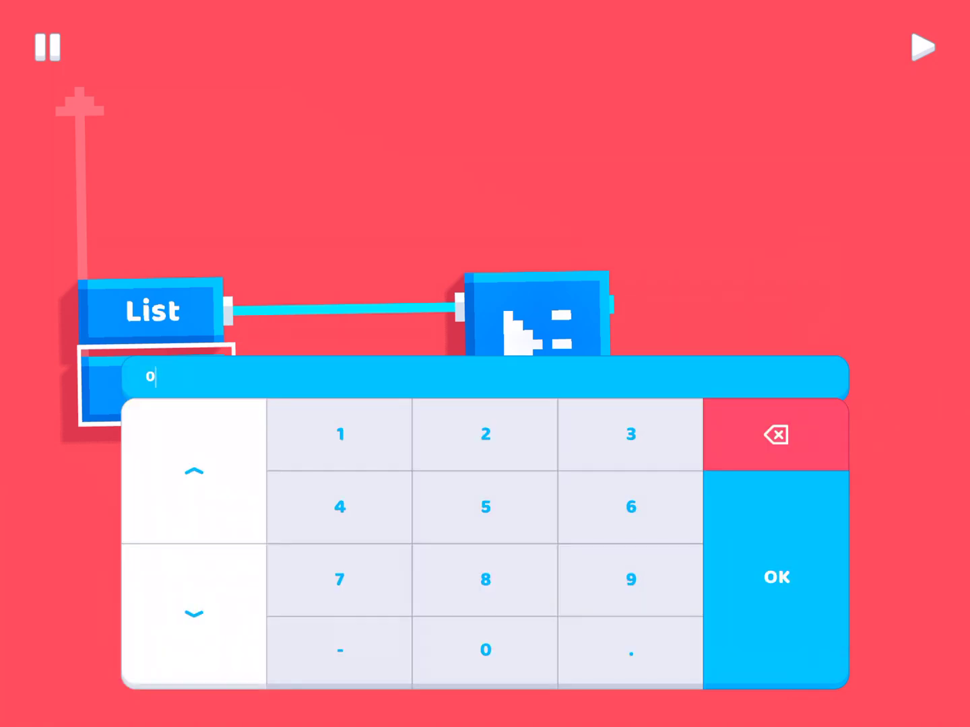
pyautogui.click(775, 577)
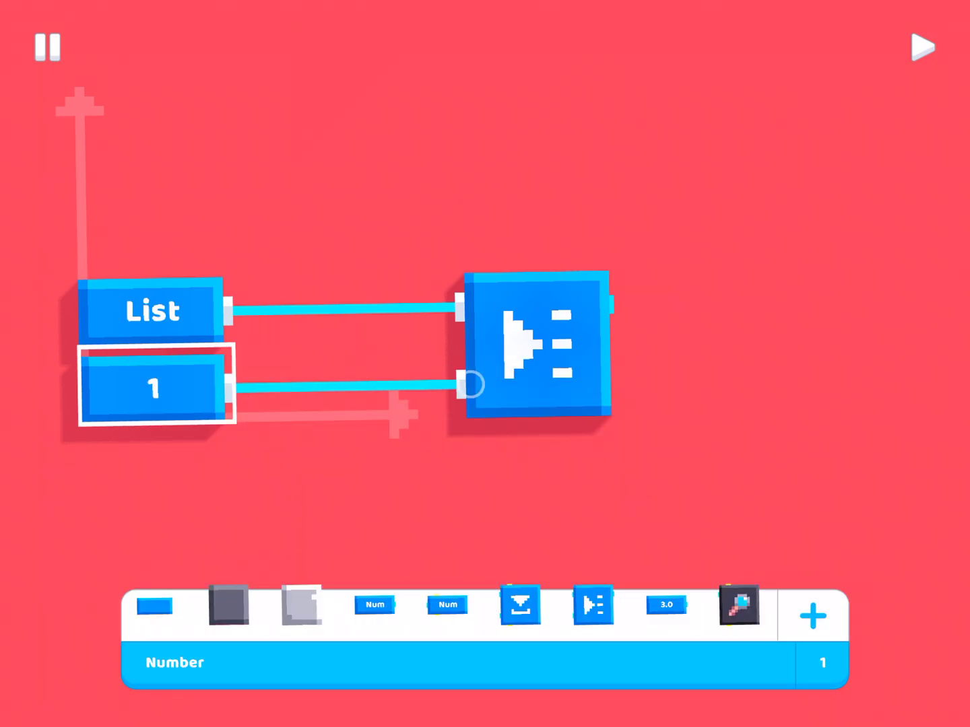
pyautogui.click(156, 605)
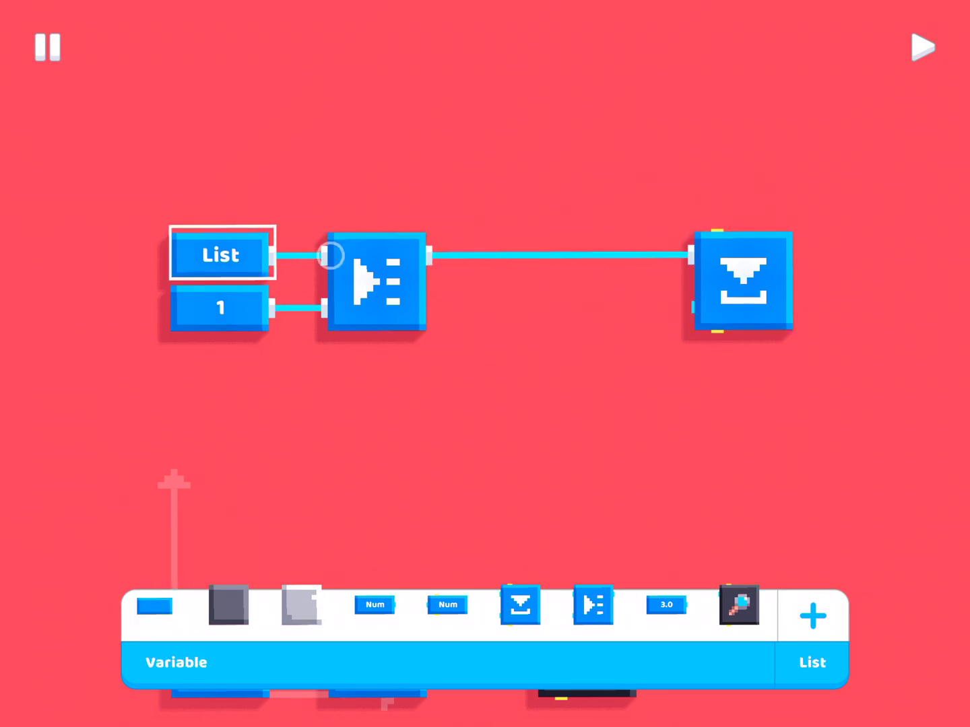
# - Store 50 as the first row's value and duplicate the store row below it
pyautogui.click(156, 609)
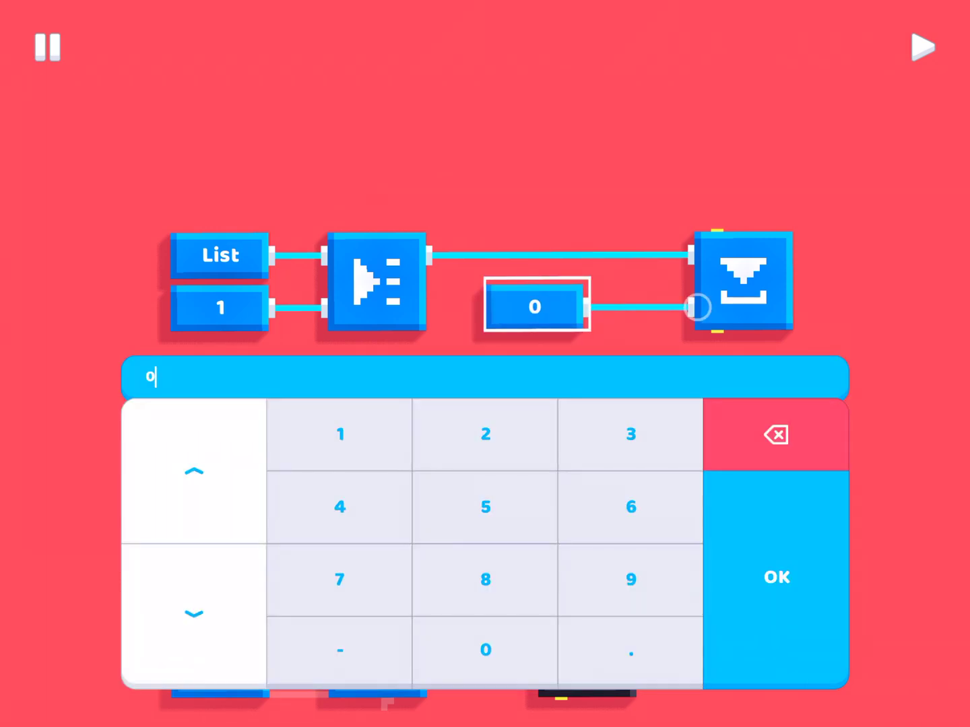
pyautogui.click(776, 577)
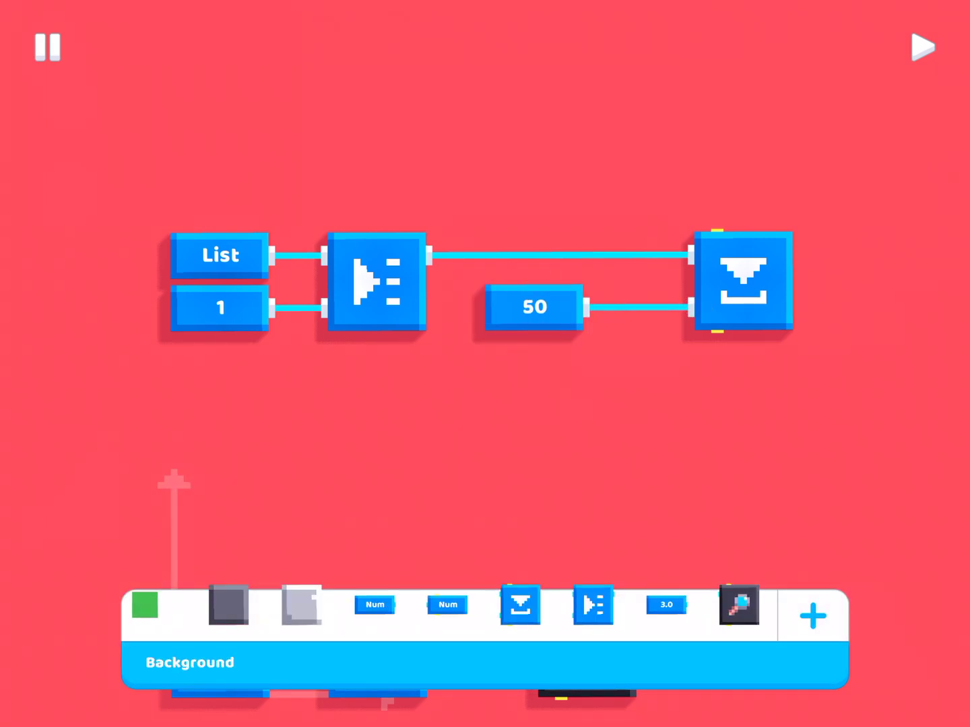
pyautogui.click(534, 307)
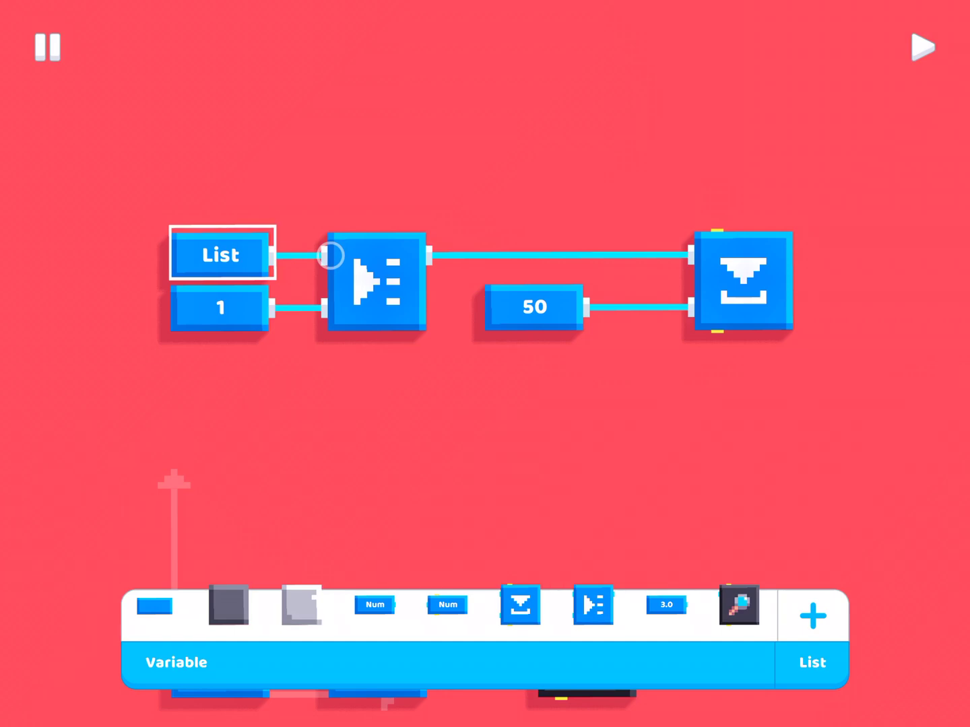
pyautogui.click(156, 606)
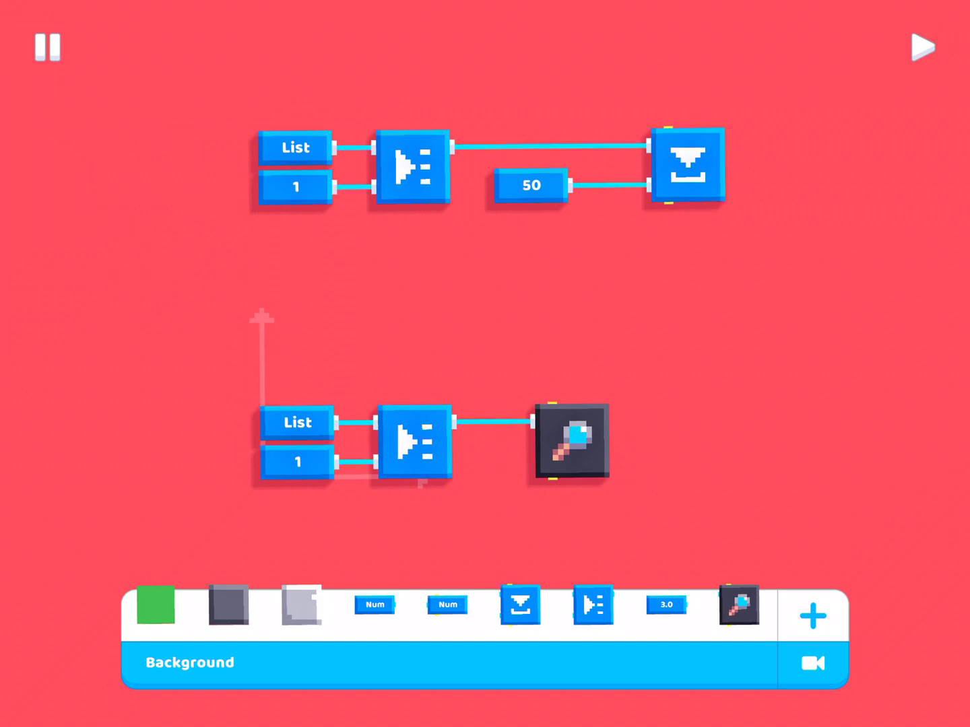
pyautogui.click(692, 165)
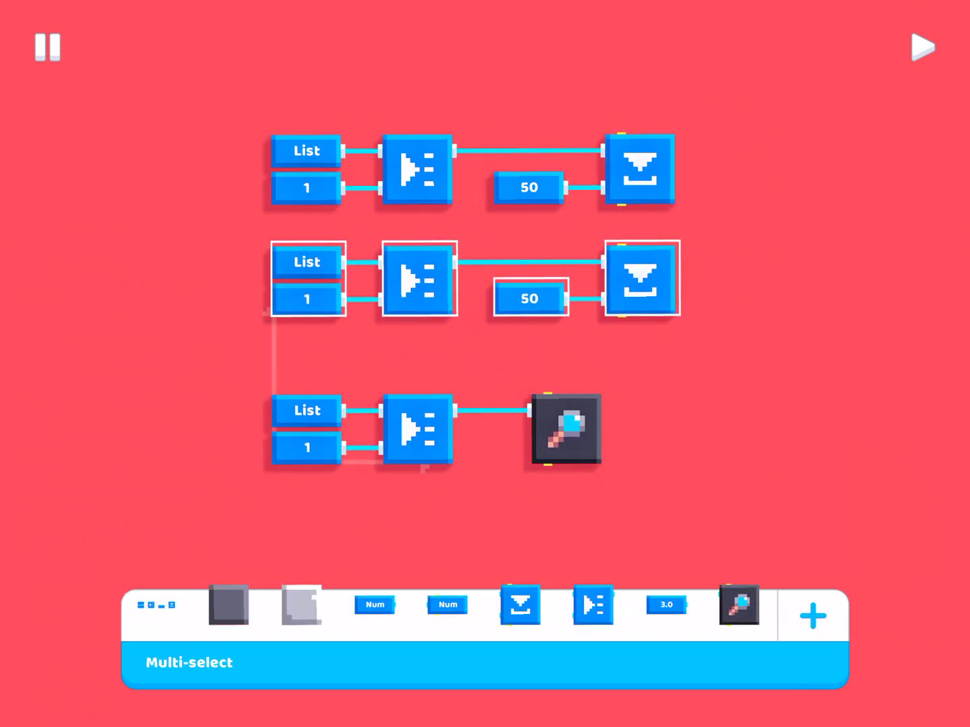
# - Make the copied row store 14 at index 2 and verify both rows' index numbers
pyautogui.click(307, 299)
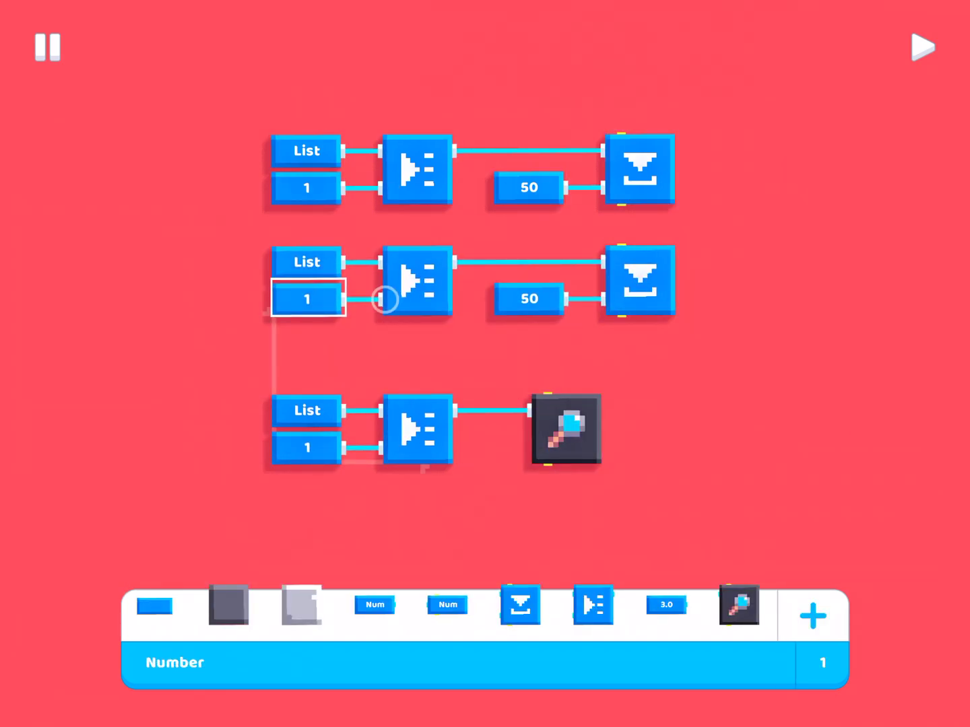
pyautogui.click(307, 299)
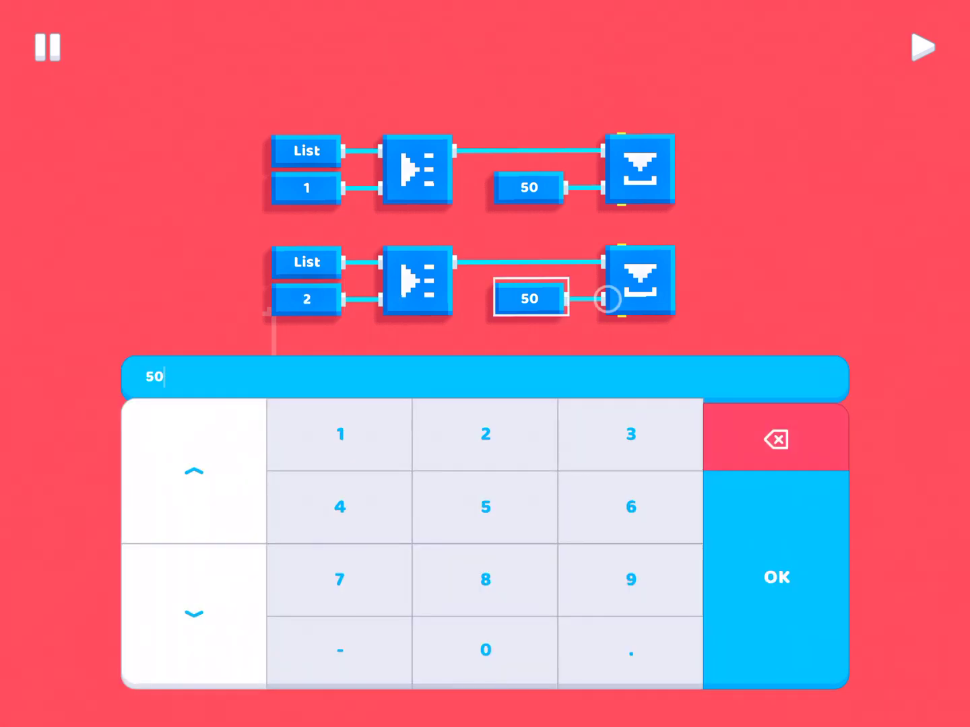
pyautogui.click(776, 439)
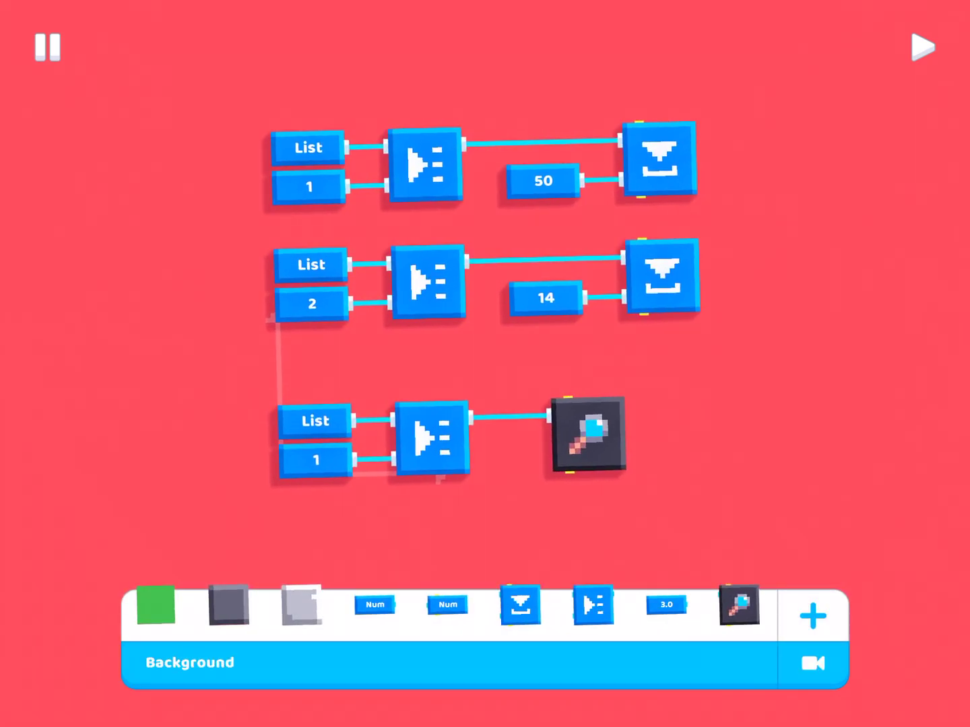
pyautogui.click(544, 180)
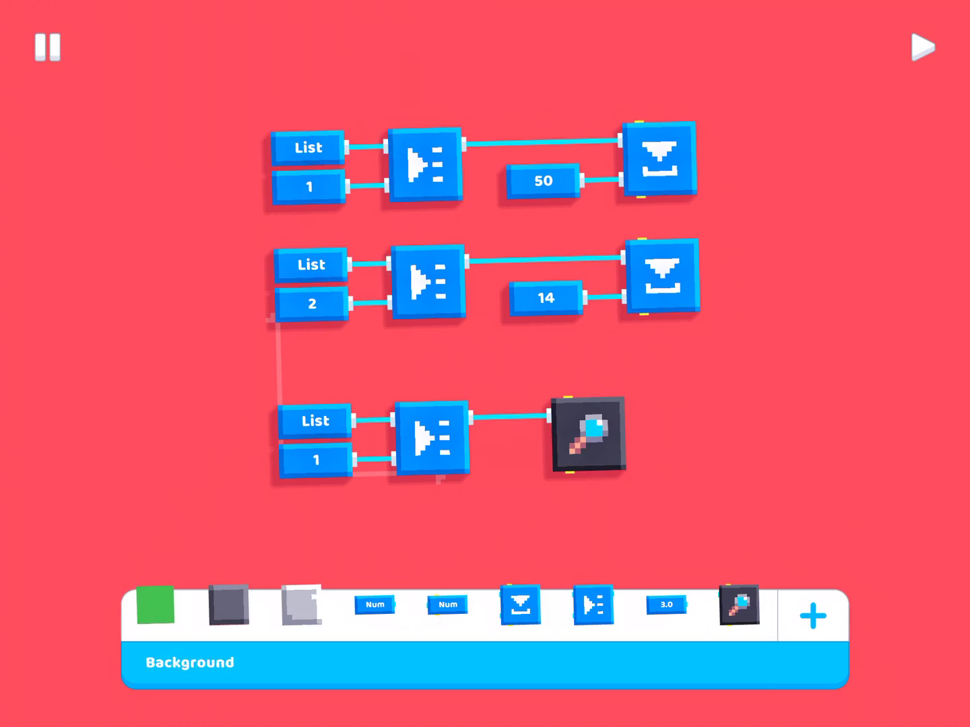
pyautogui.click(312, 305)
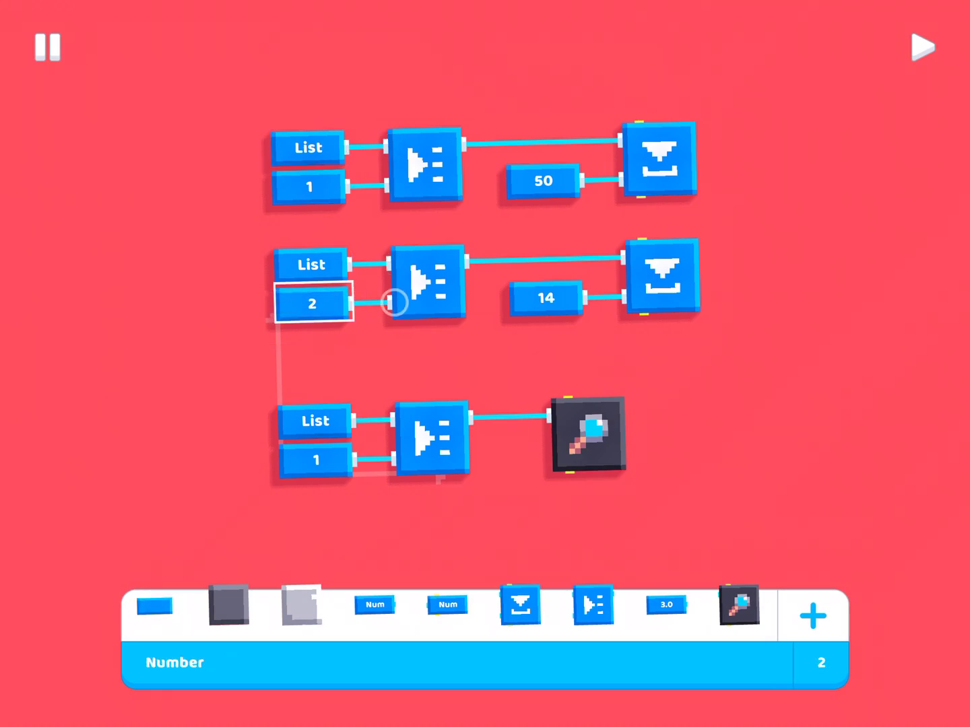
pyautogui.click(544, 180)
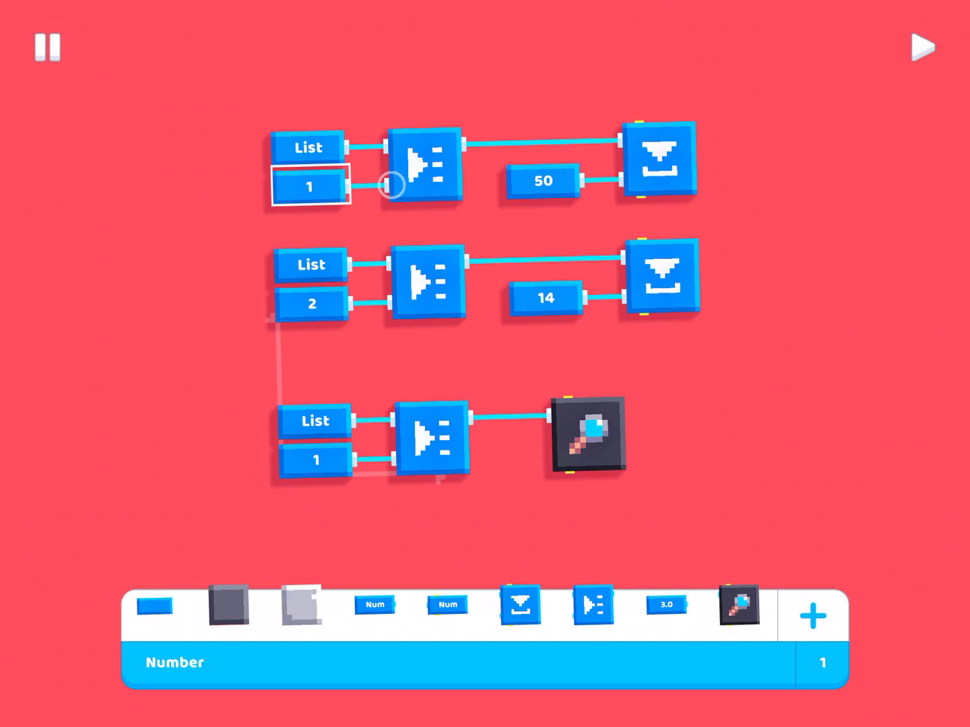
pyautogui.click(153, 605)
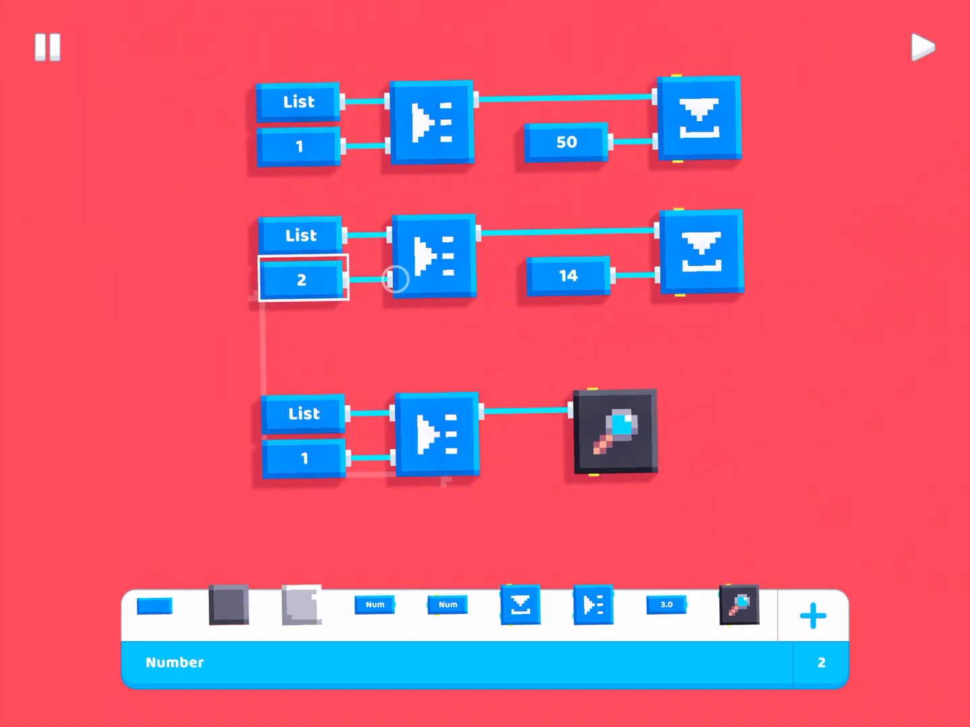
# - Duplicate the inspect row and set the copy to read index 2
pyautogui.click(921, 46)
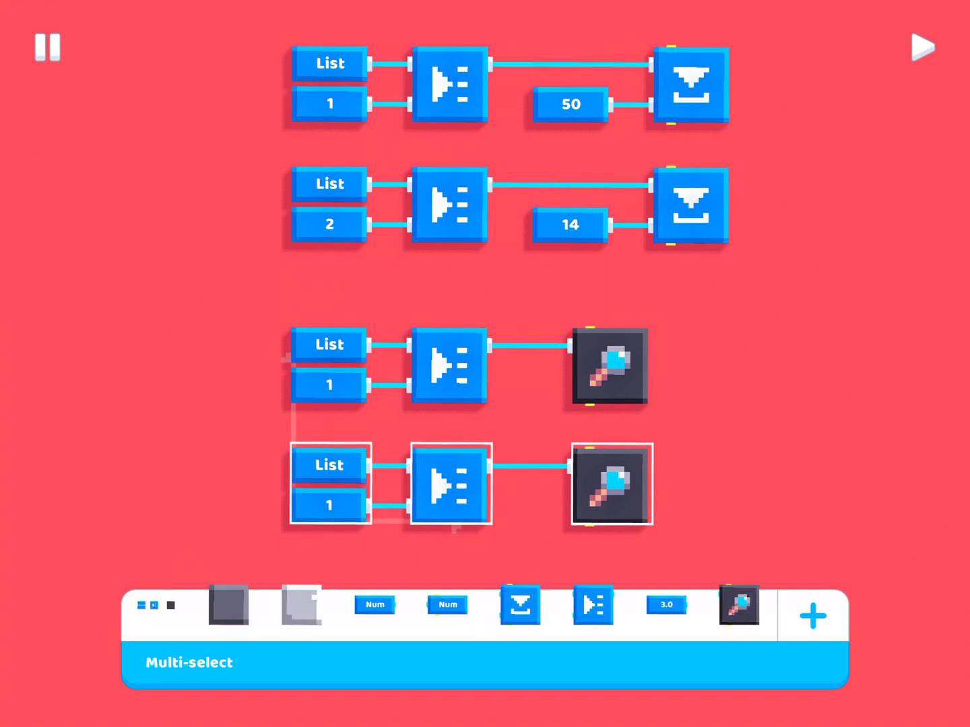
pyautogui.click(328, 505)
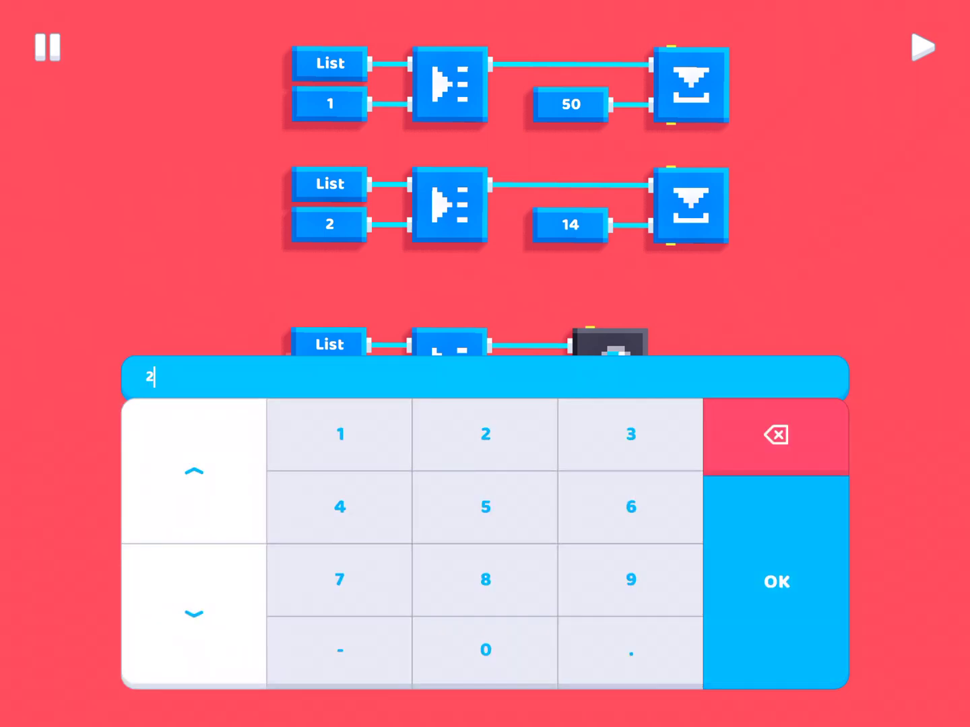
pyautogui.click(776, 581)
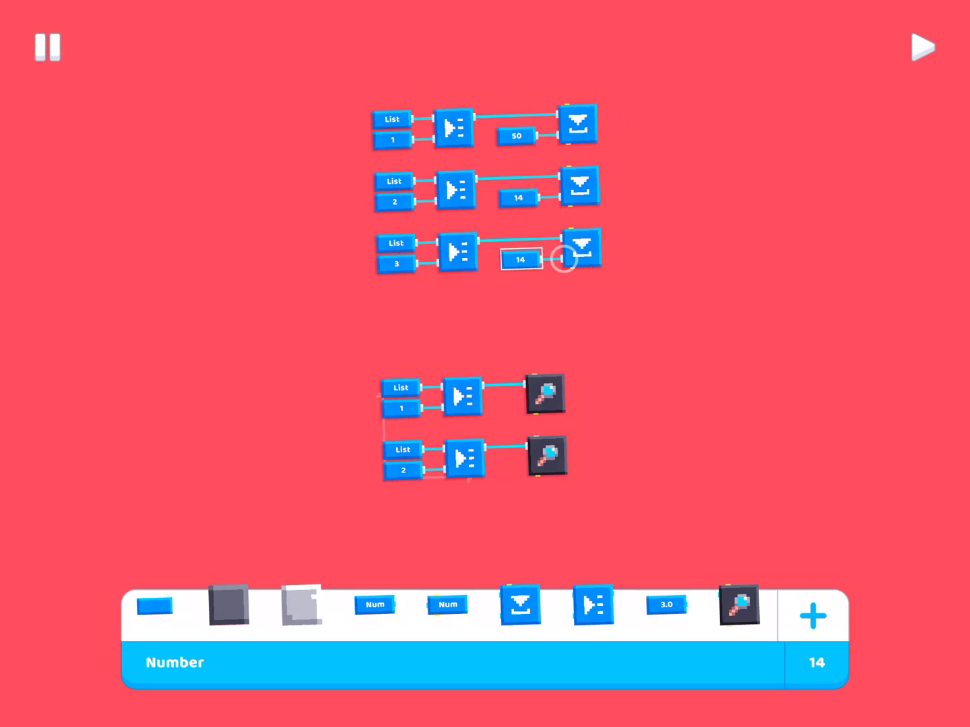
# - Set the third store row to write -25 at index 3
pyautogui.click(154, 606)
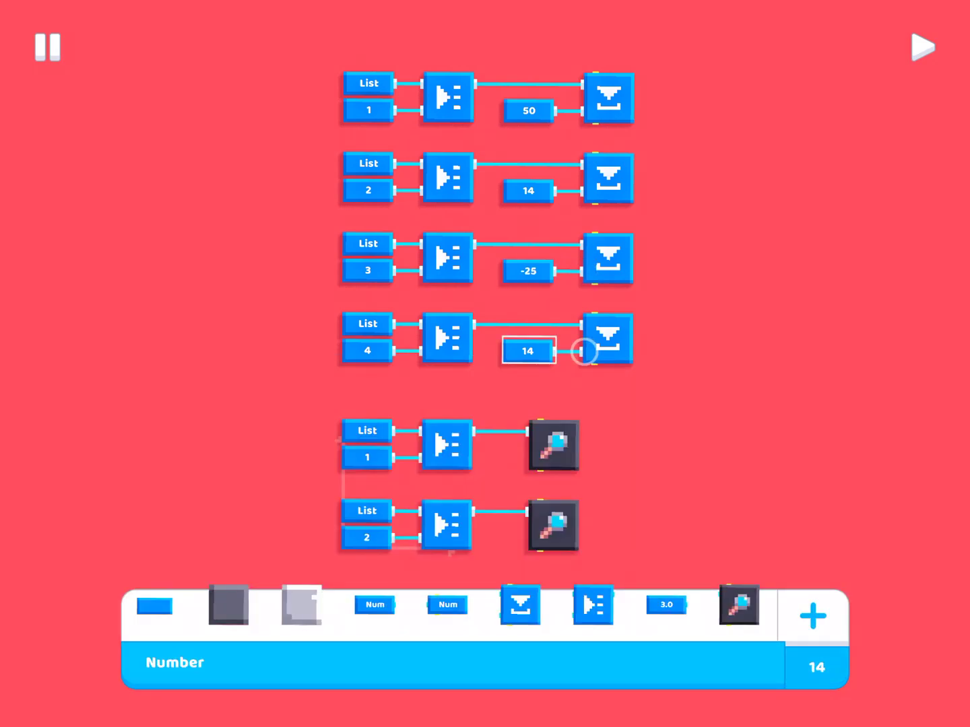
# - Set the fourth store row's value to 7 and a copied inspect row's index to 3
pyautogui.click(526, 350)
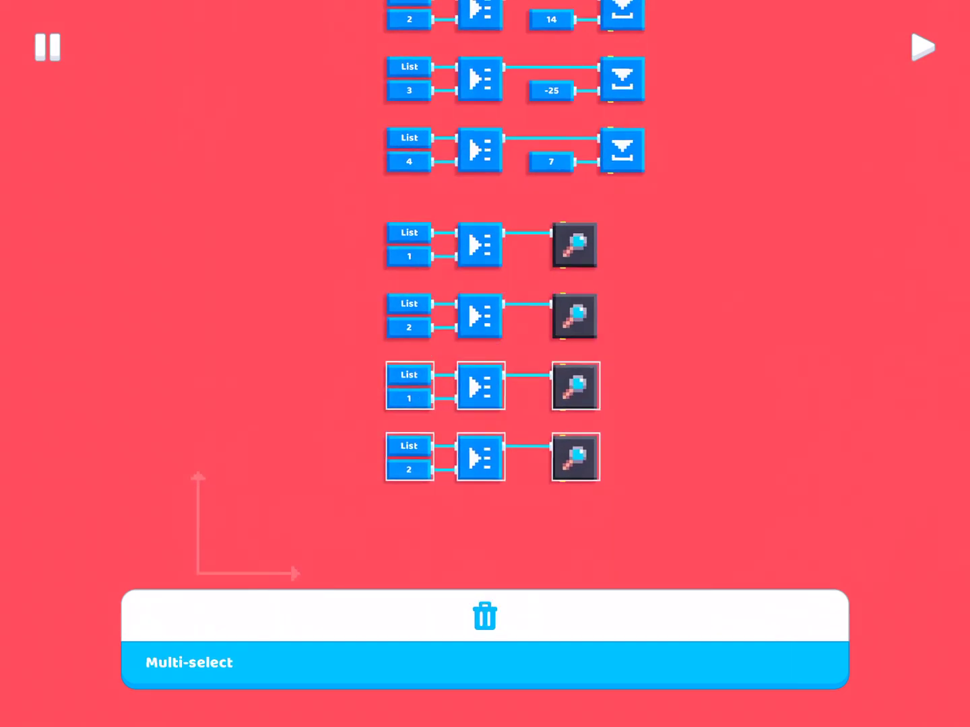
pyautogui.click(409, 399)
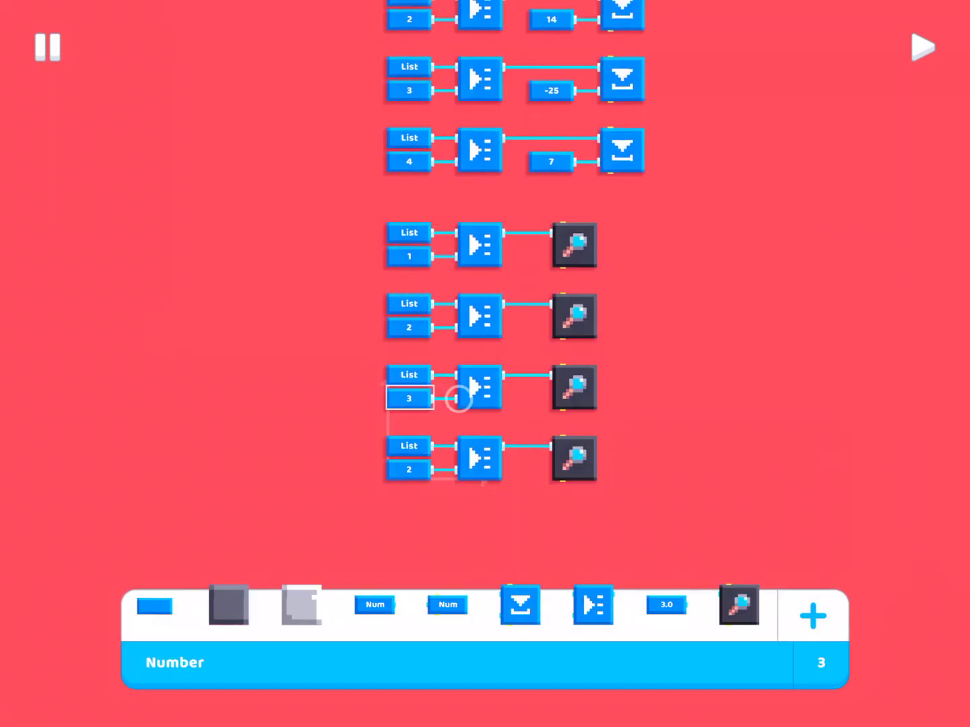